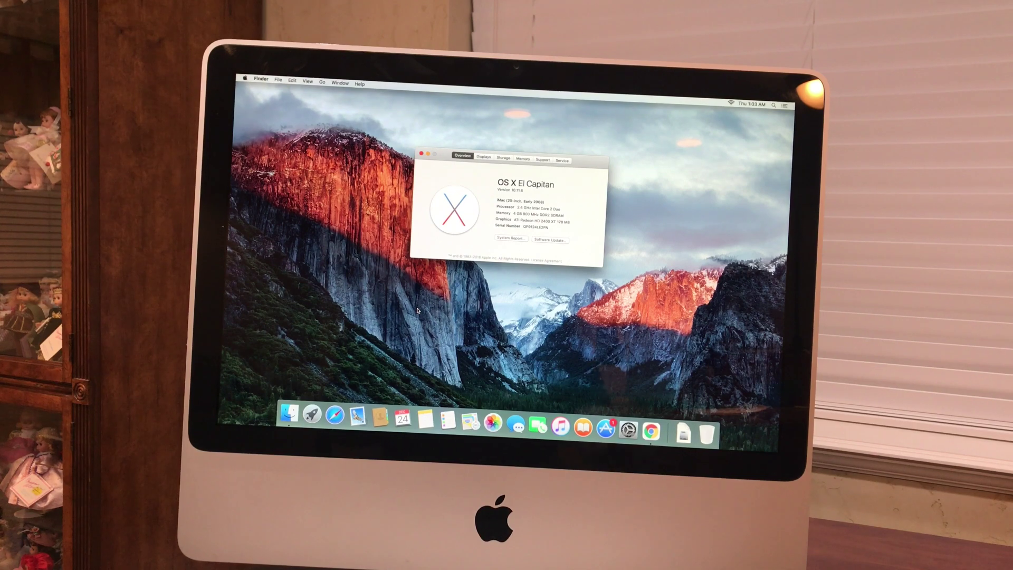
Open the Apple menu in the menu bar to reach Sleep, Restart and Shut Down.
click(244, 84)
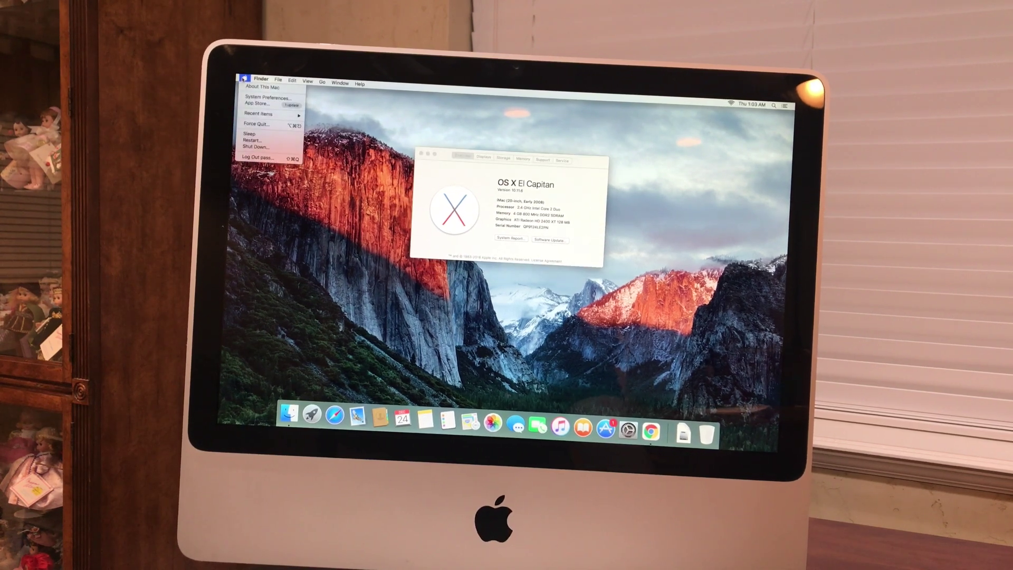